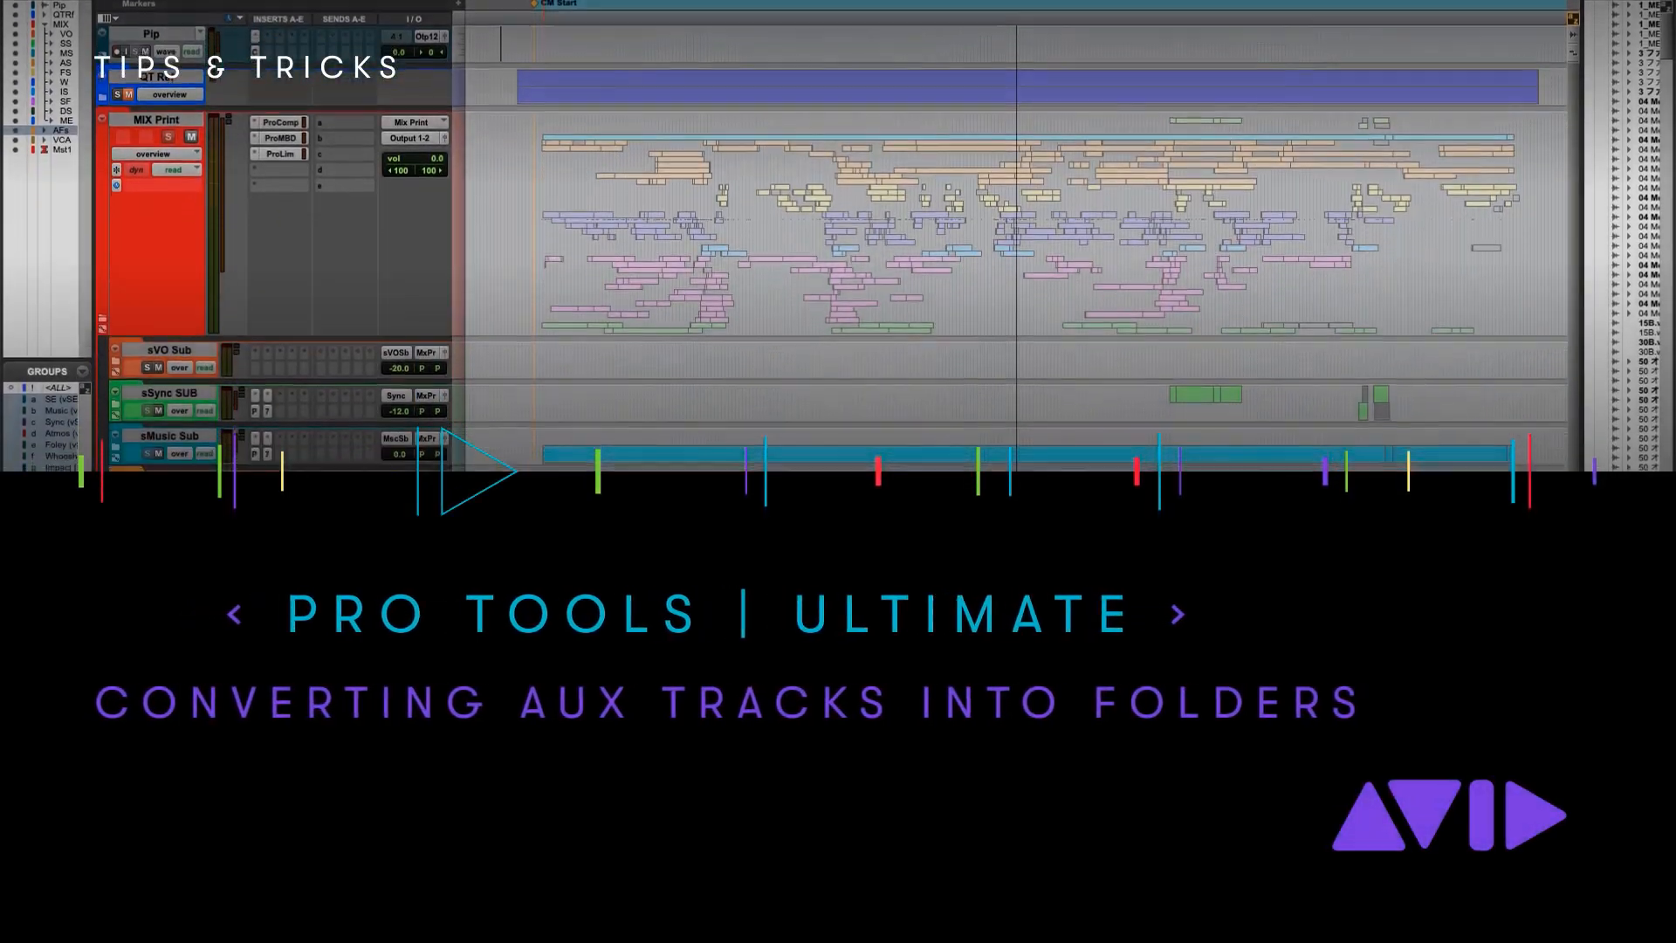
Step: Create a new session from the Stereo CM template and save it as New CM
{"action": "scroll", "scroll_direction": "down", "scroll_amount": 3}
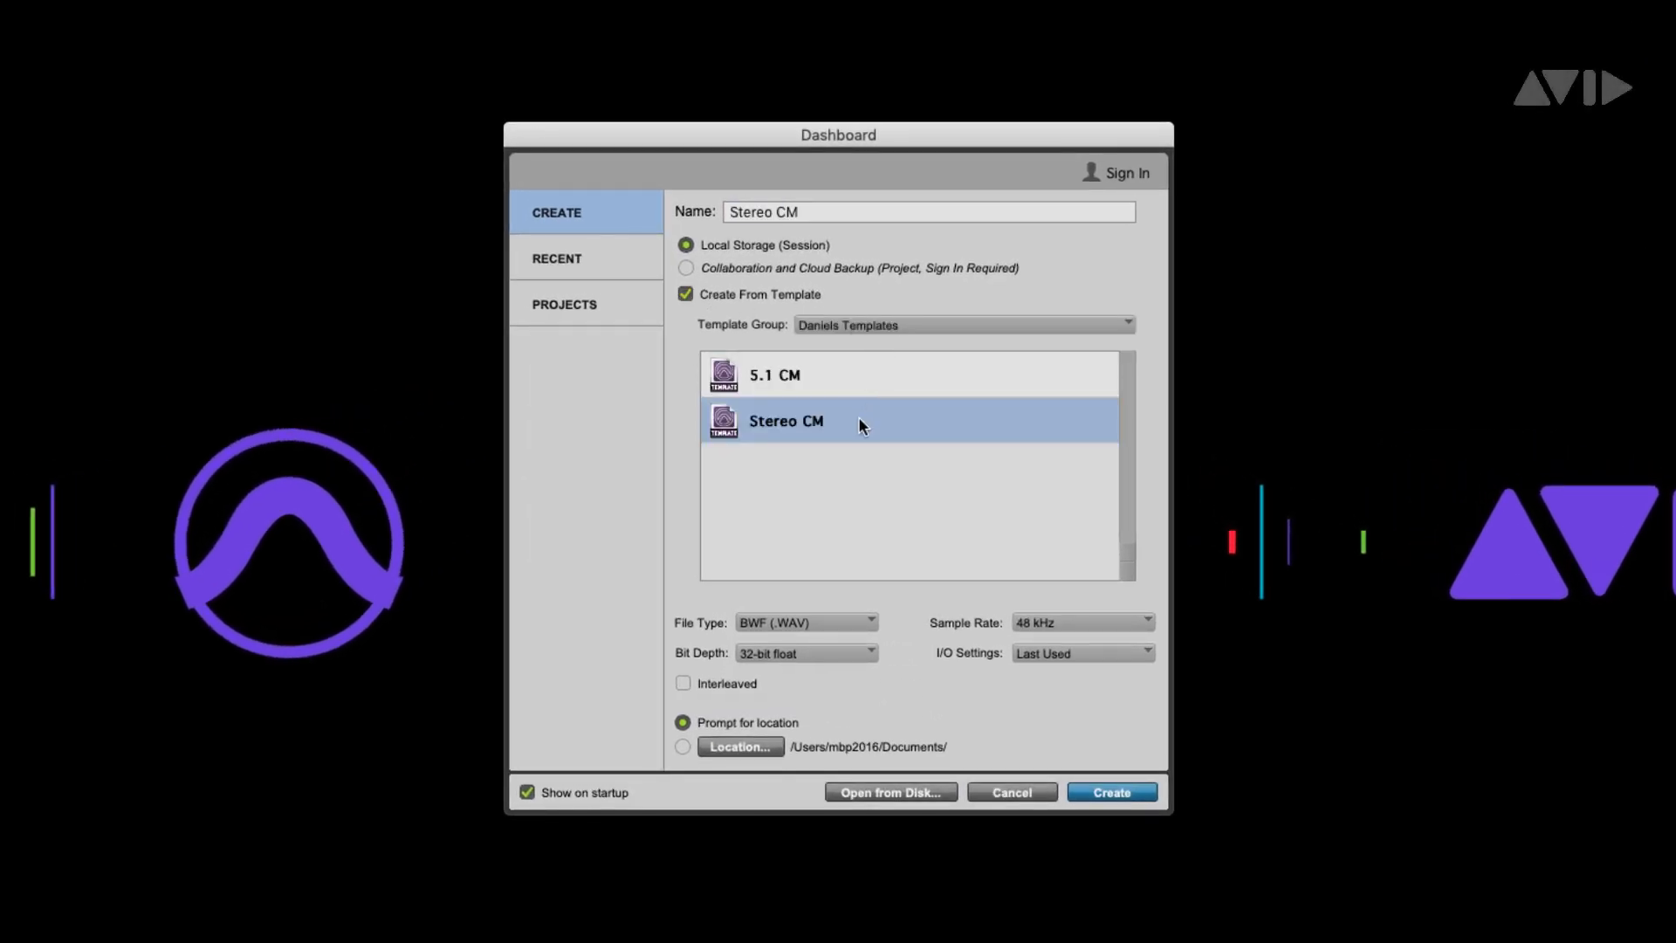
{"action": "left_click", "coordinate": [1111, 793]}
{"action": "type", "text": "New CM"}
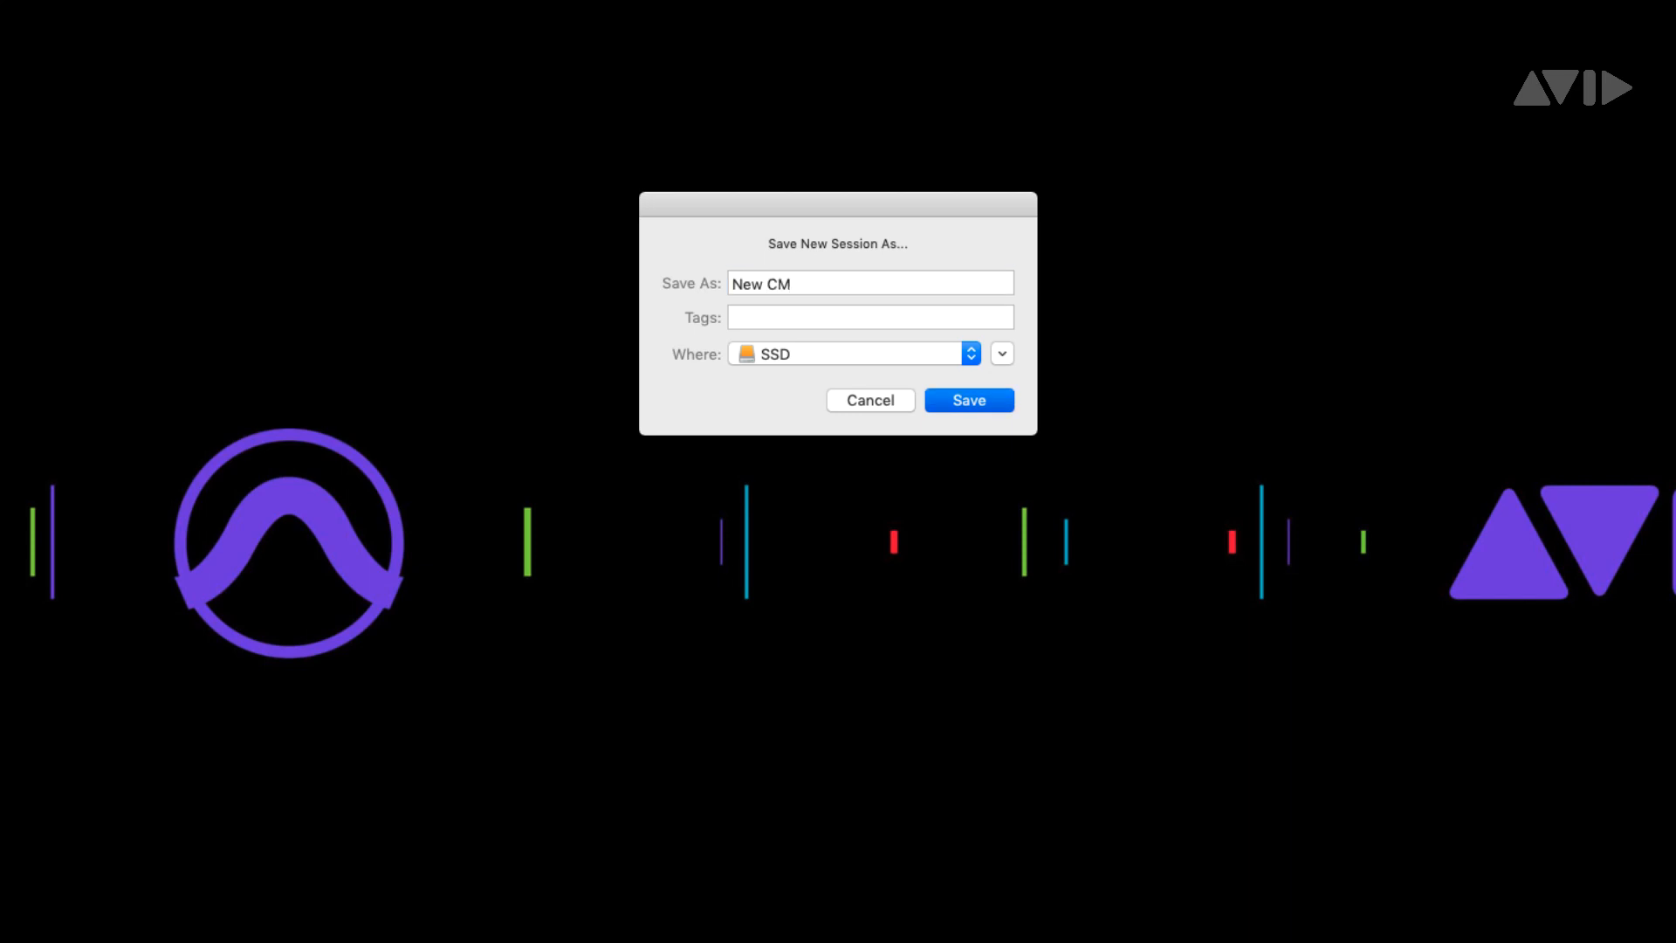
{"action": "left_click", "coordinate": [969, 399]}
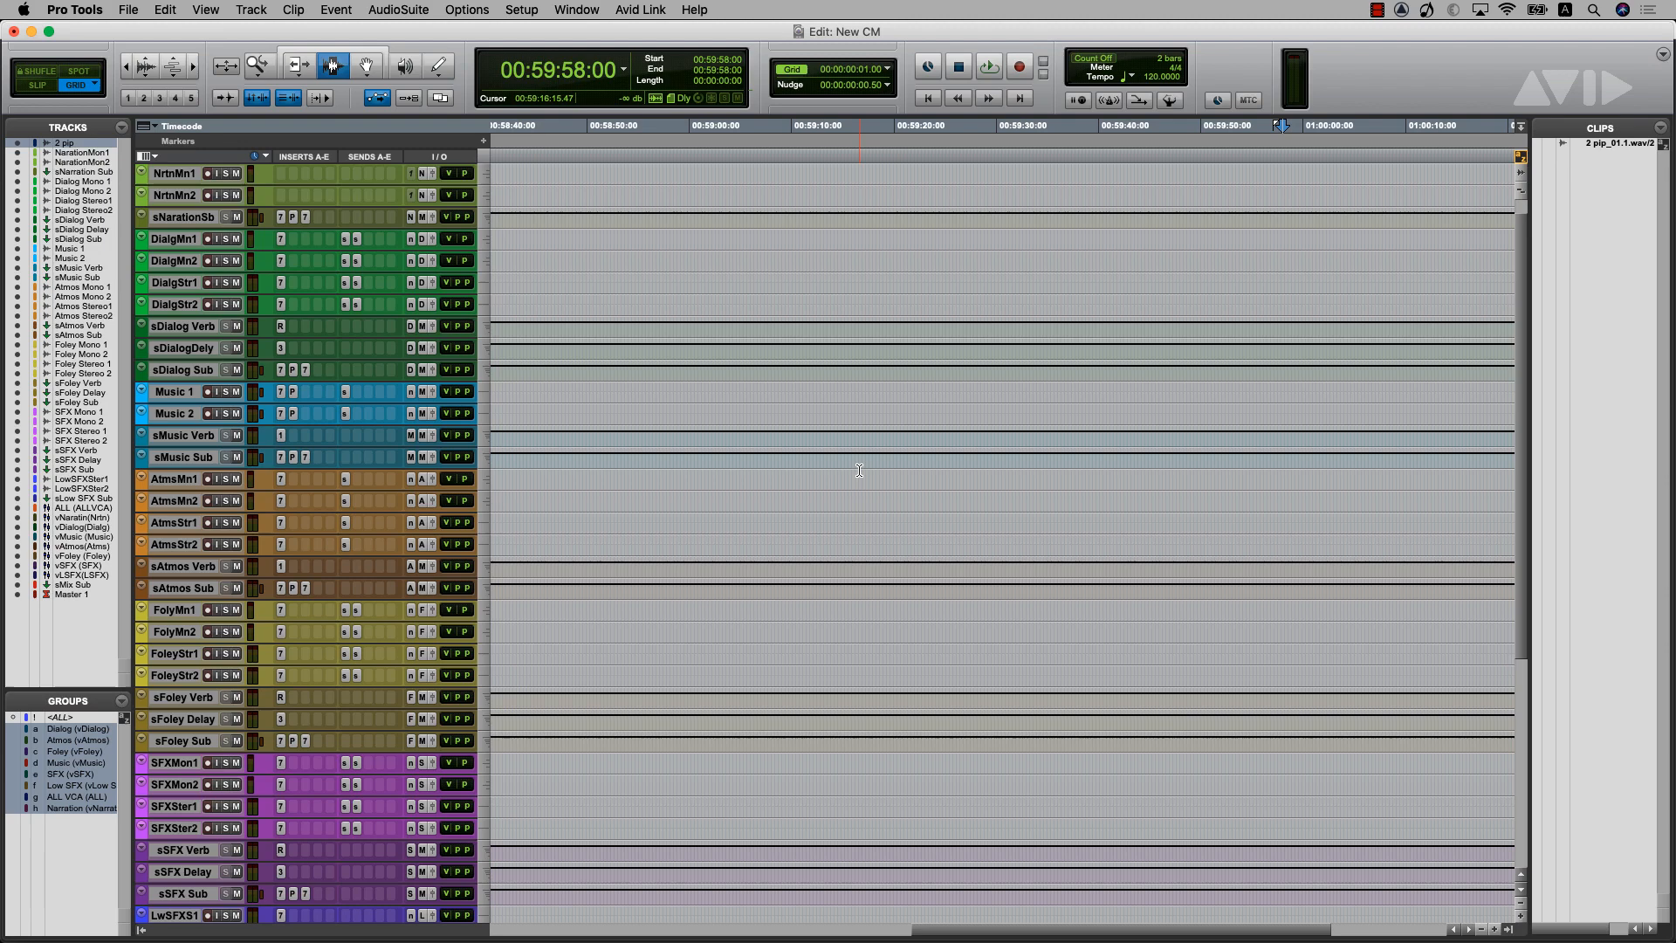
Step: Scroll the Edit window down to the Atmos tracks feeding the sAtmos SUB aux
{"action": "scroll", "scroll_direction": "down", "scroll_amount": 3}
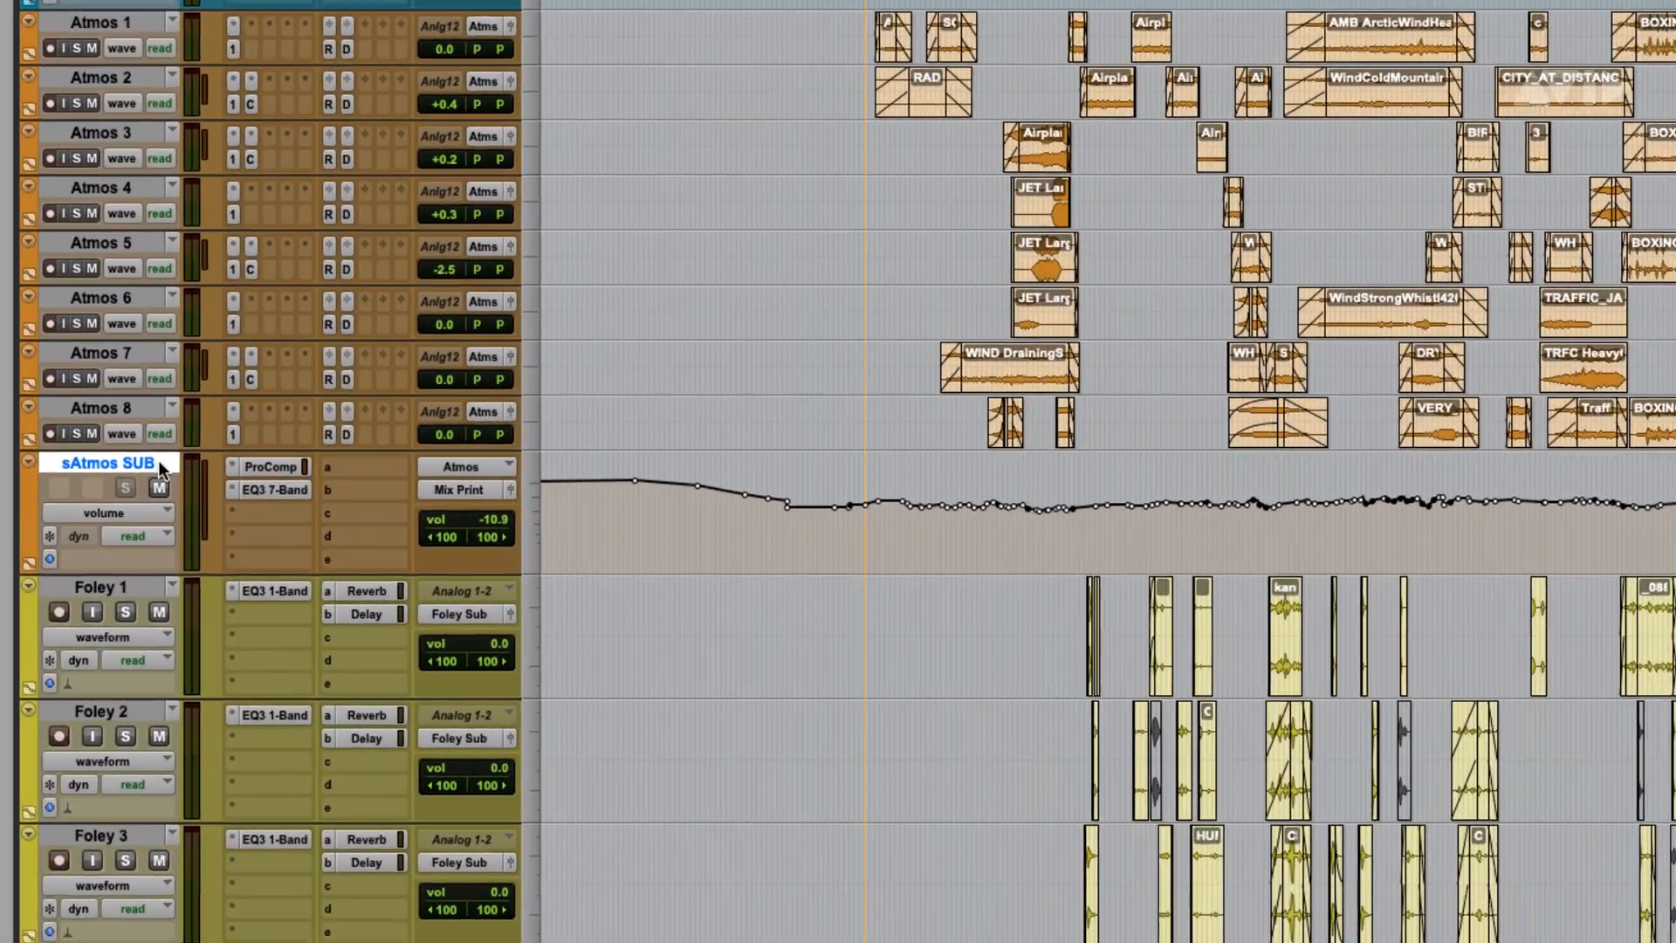
Step: Convert the sAtmos SUB aux track into a routing folder via its track-name menu
{"action": "right_click", "coordinate": [103, 463]}
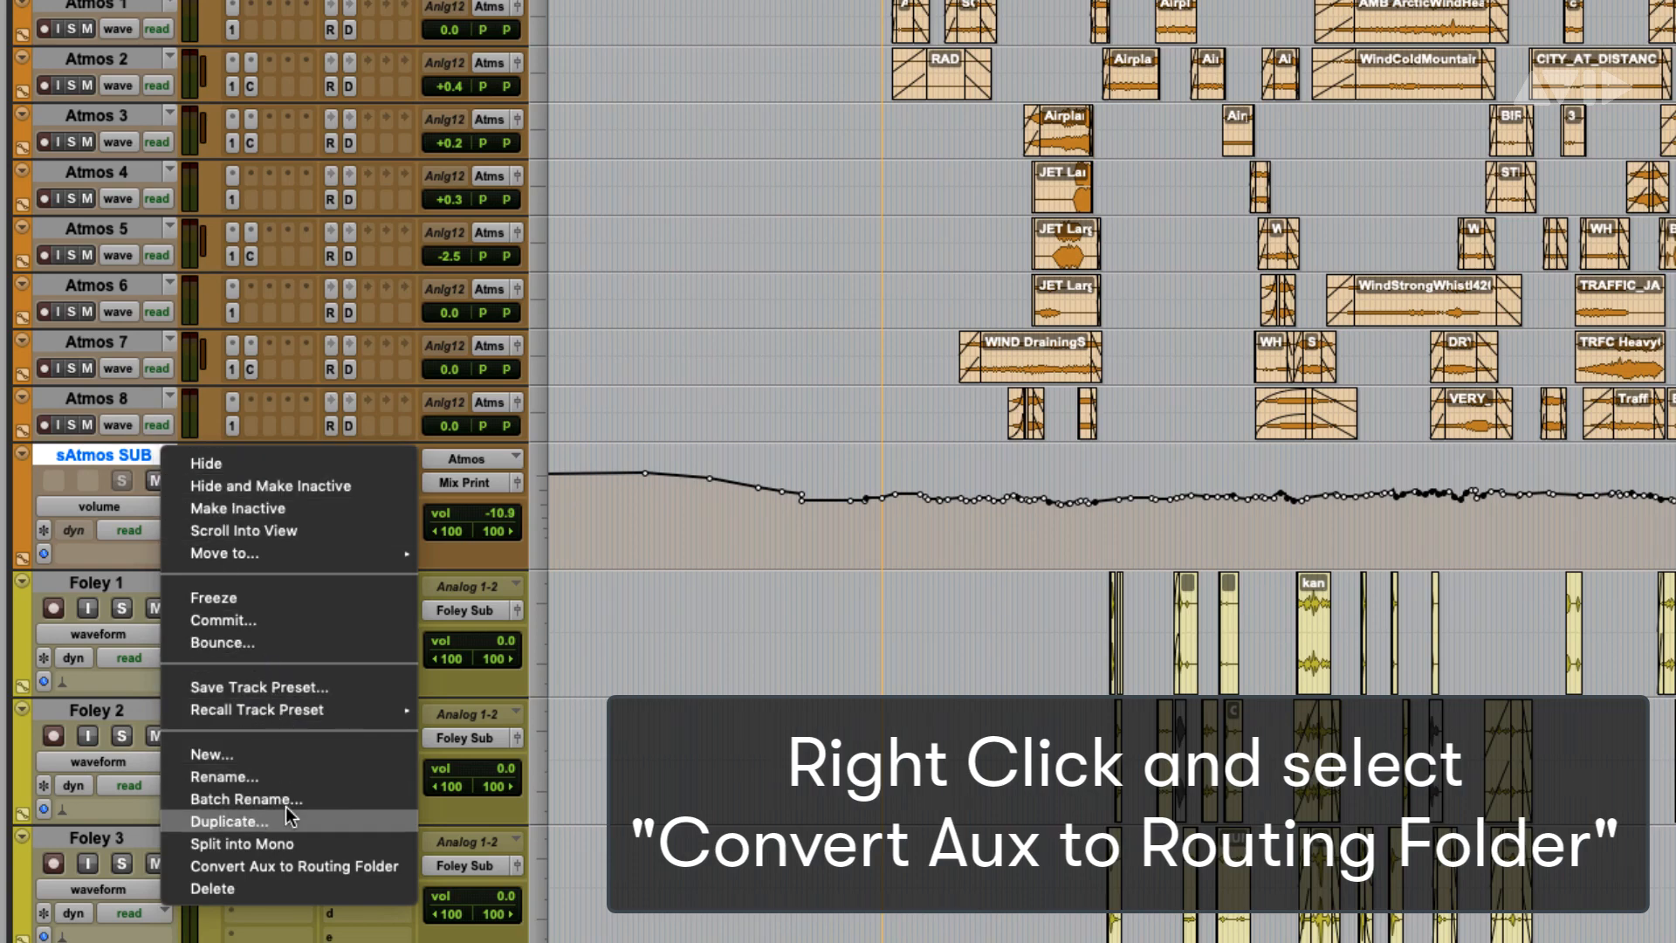
{"action": "left_click", "coordinate": [293, 866]}
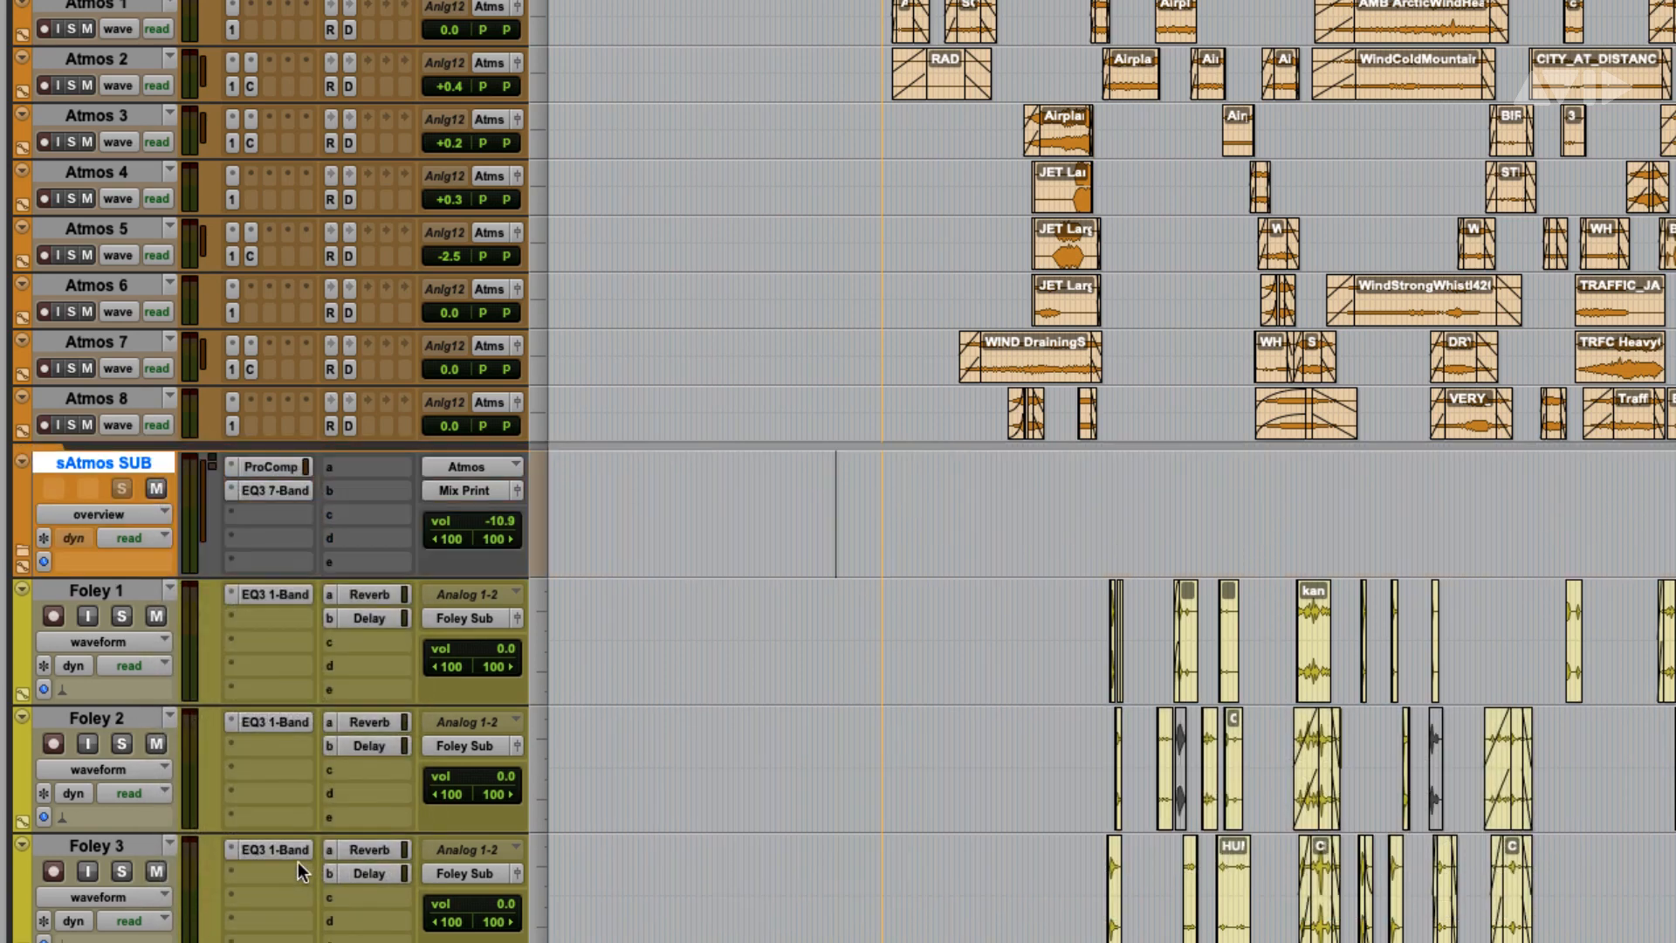
{"action": "left_click", "coordinate": [158, 488]}
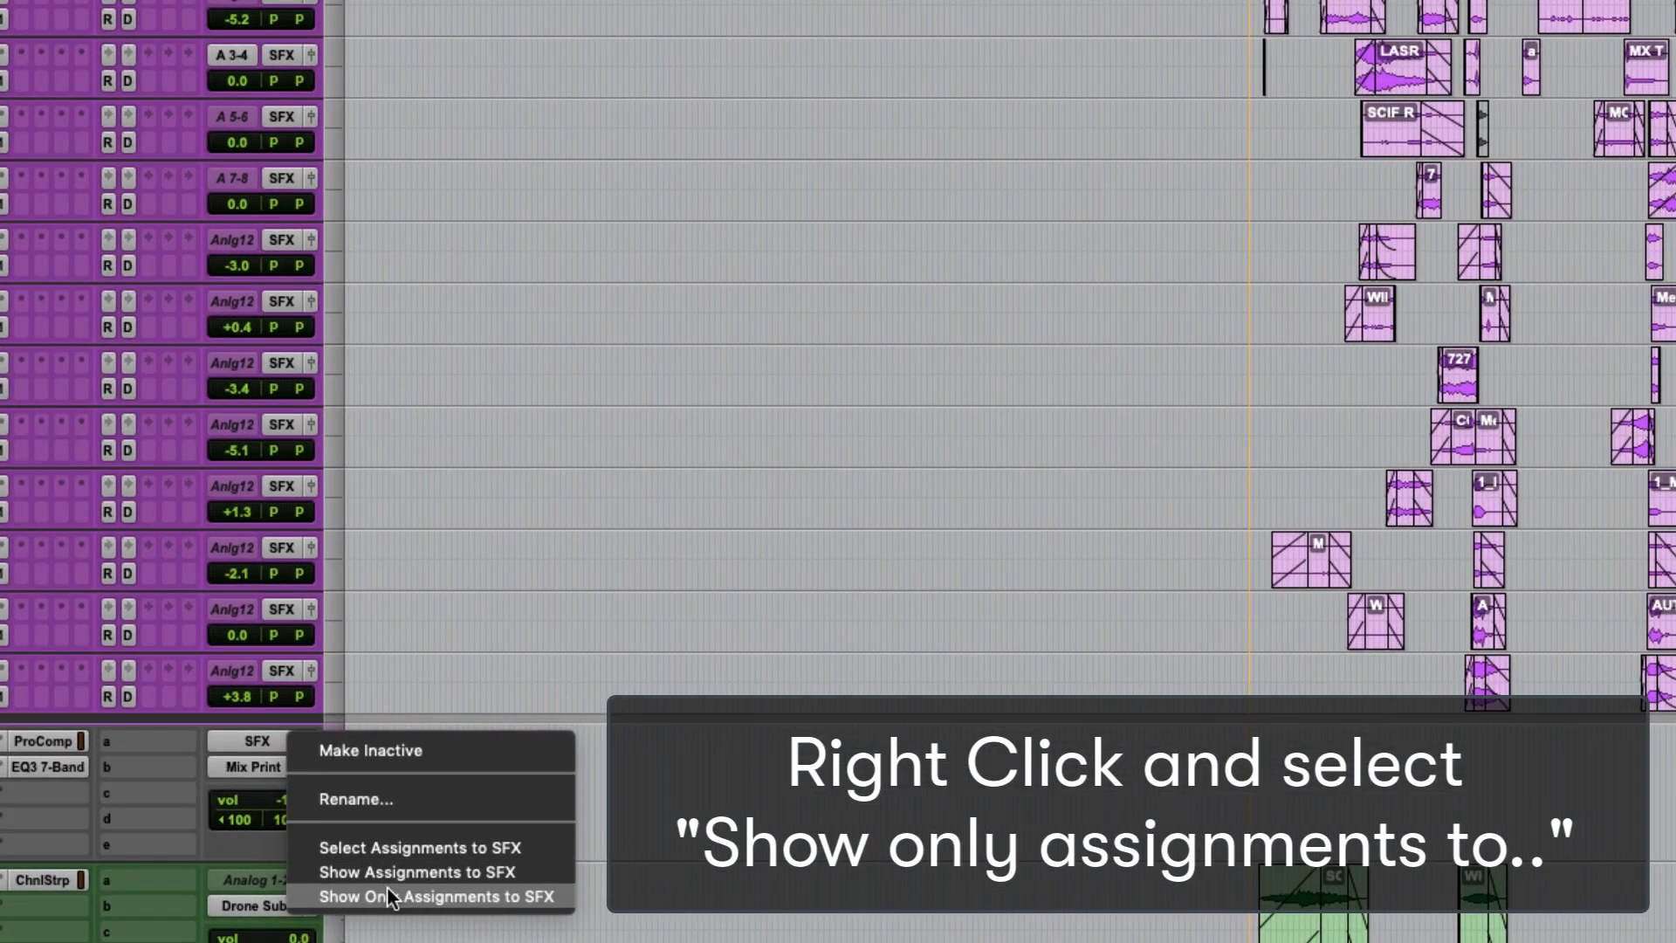
Step: Show only the tracks assigned to SFX, then restore the previously shown tracks
{"action": "left_click", "coordinate": [437, 897]}
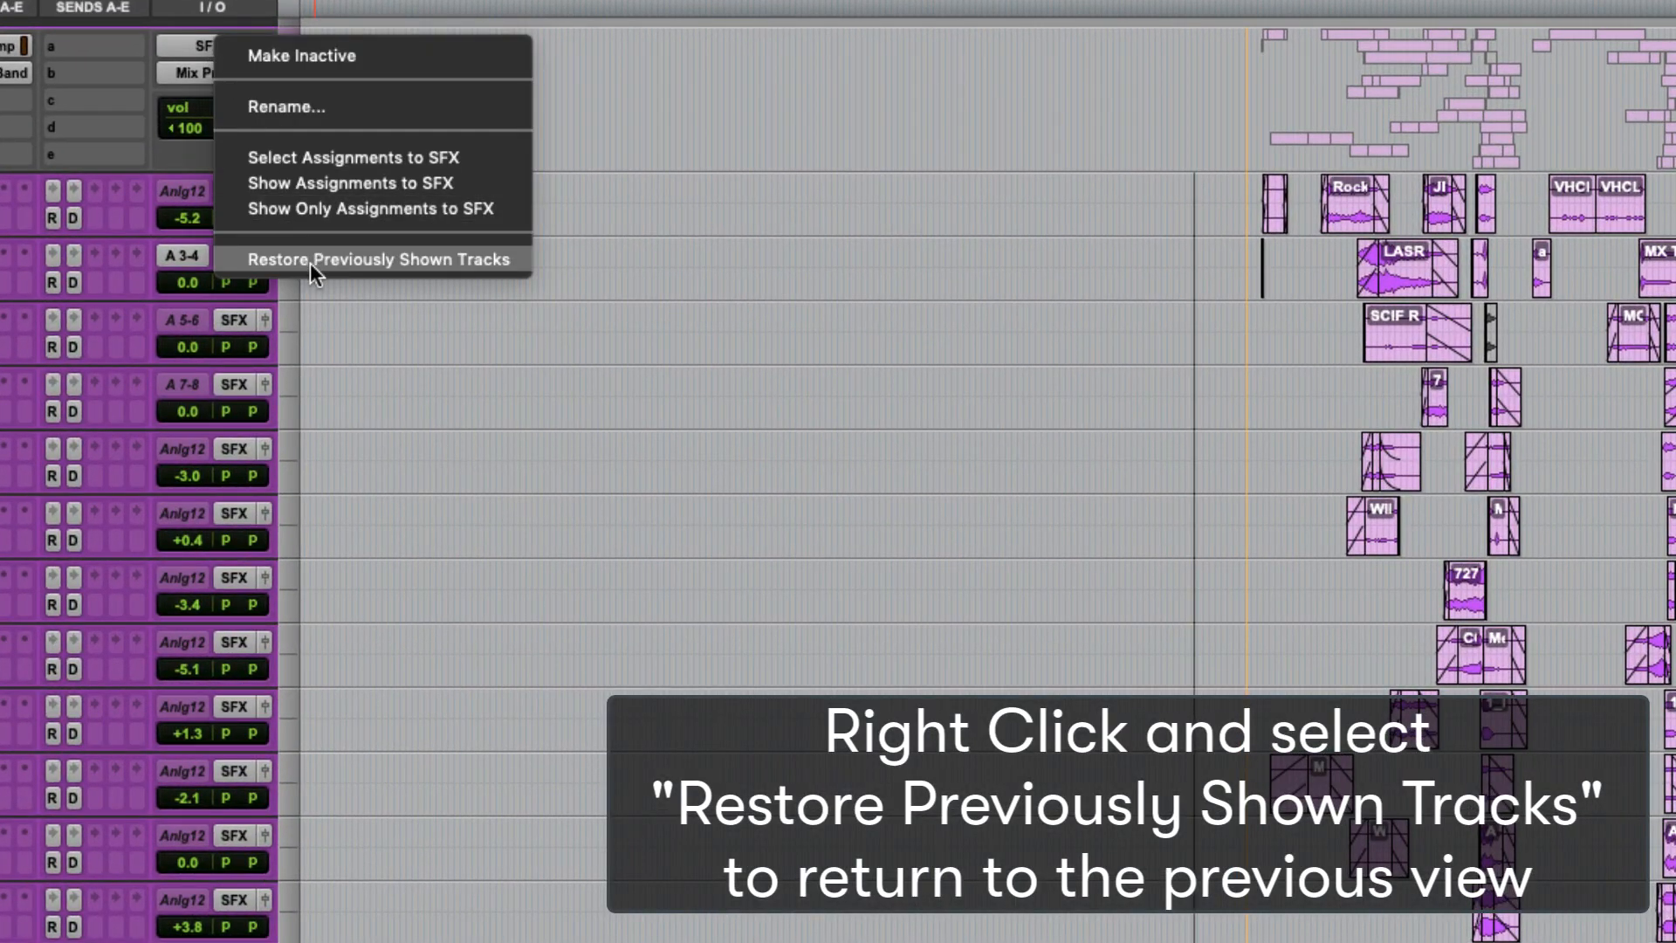
{"action": "left_click", "coordinate": [382, 258]}
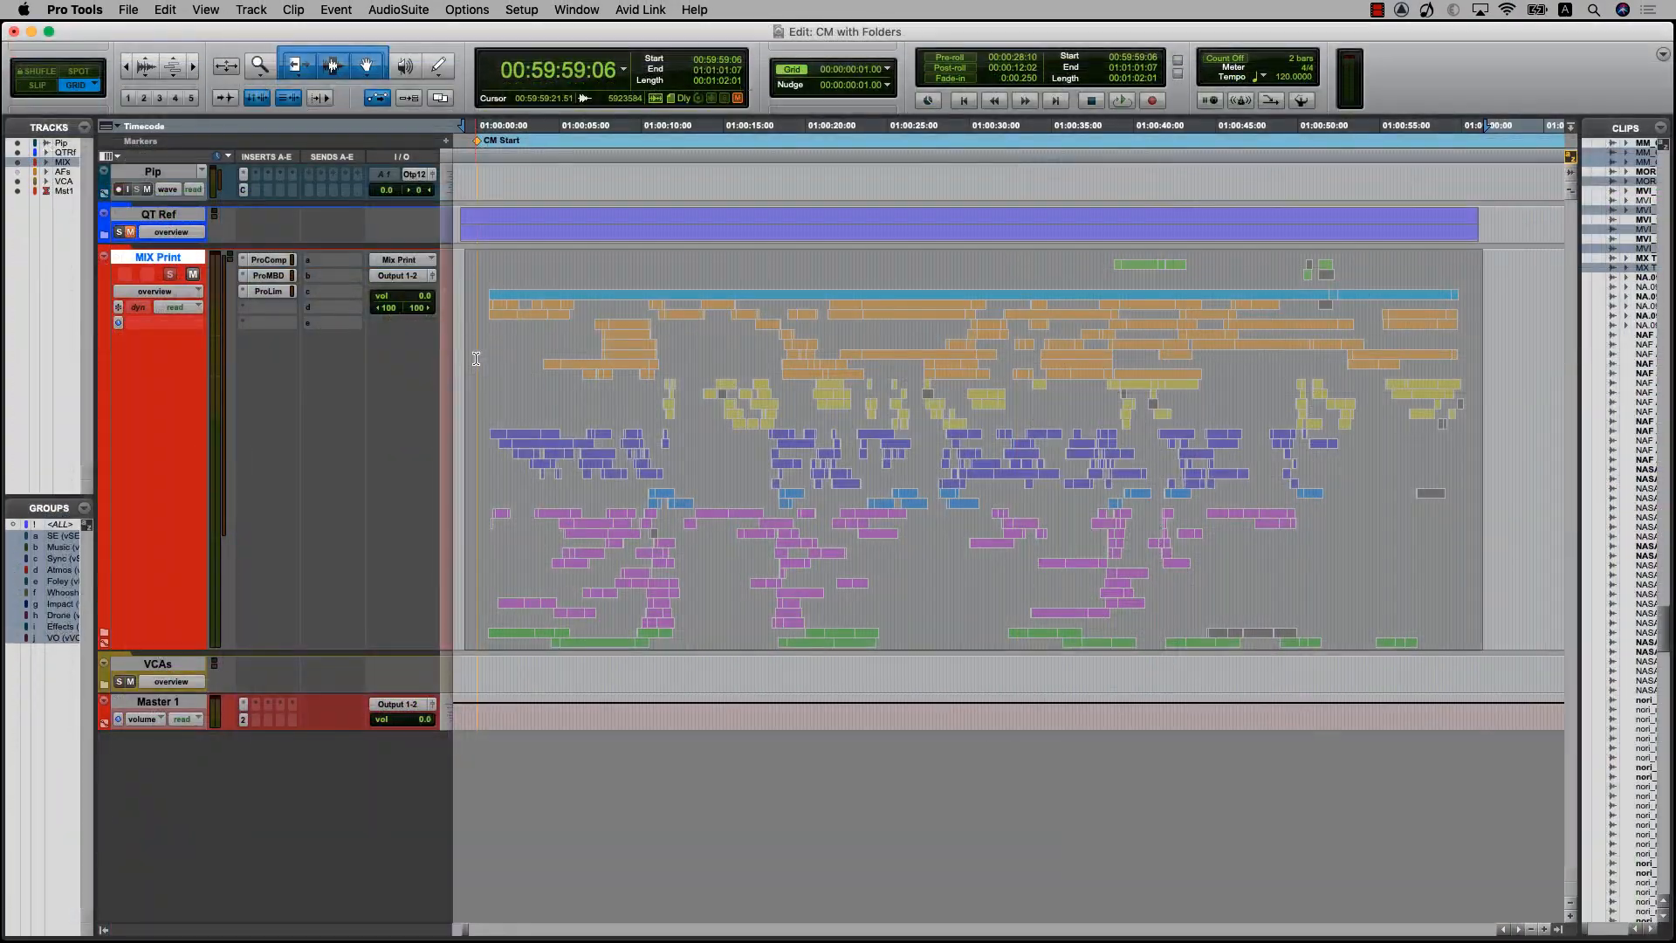
Step: Commit the sAtmos SUB routing folder with Offline kept checked, rendering its tracks
{"action": "key", "text": "shift+f"}
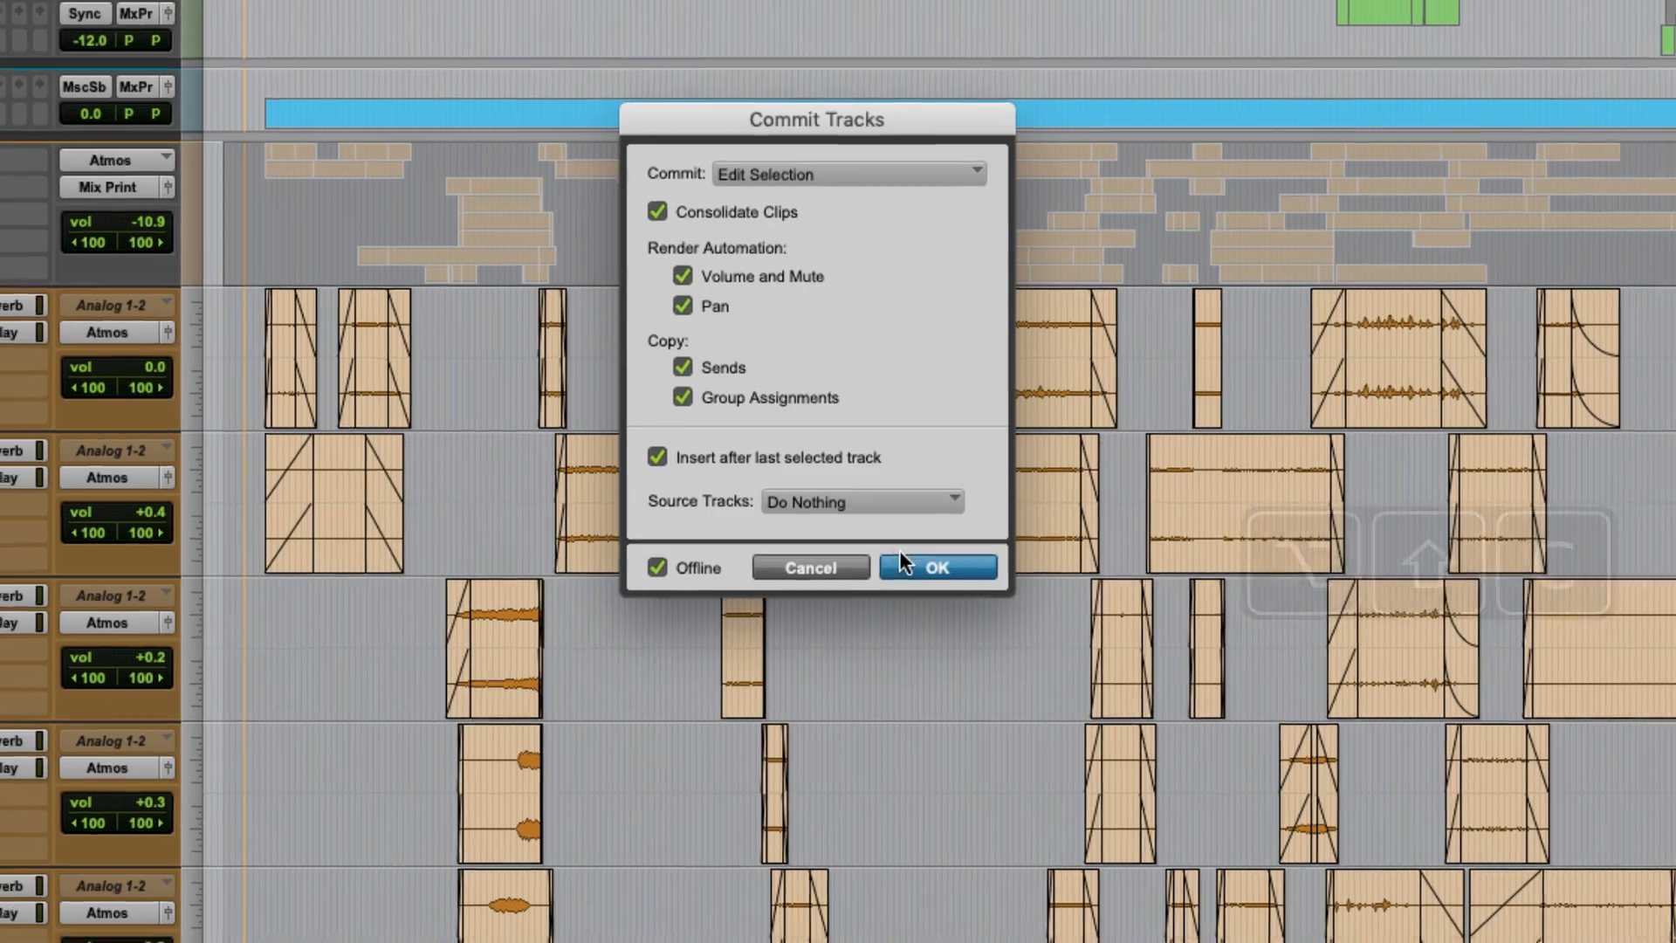
{"action": "left_click", "coordinate": [937, 567]}
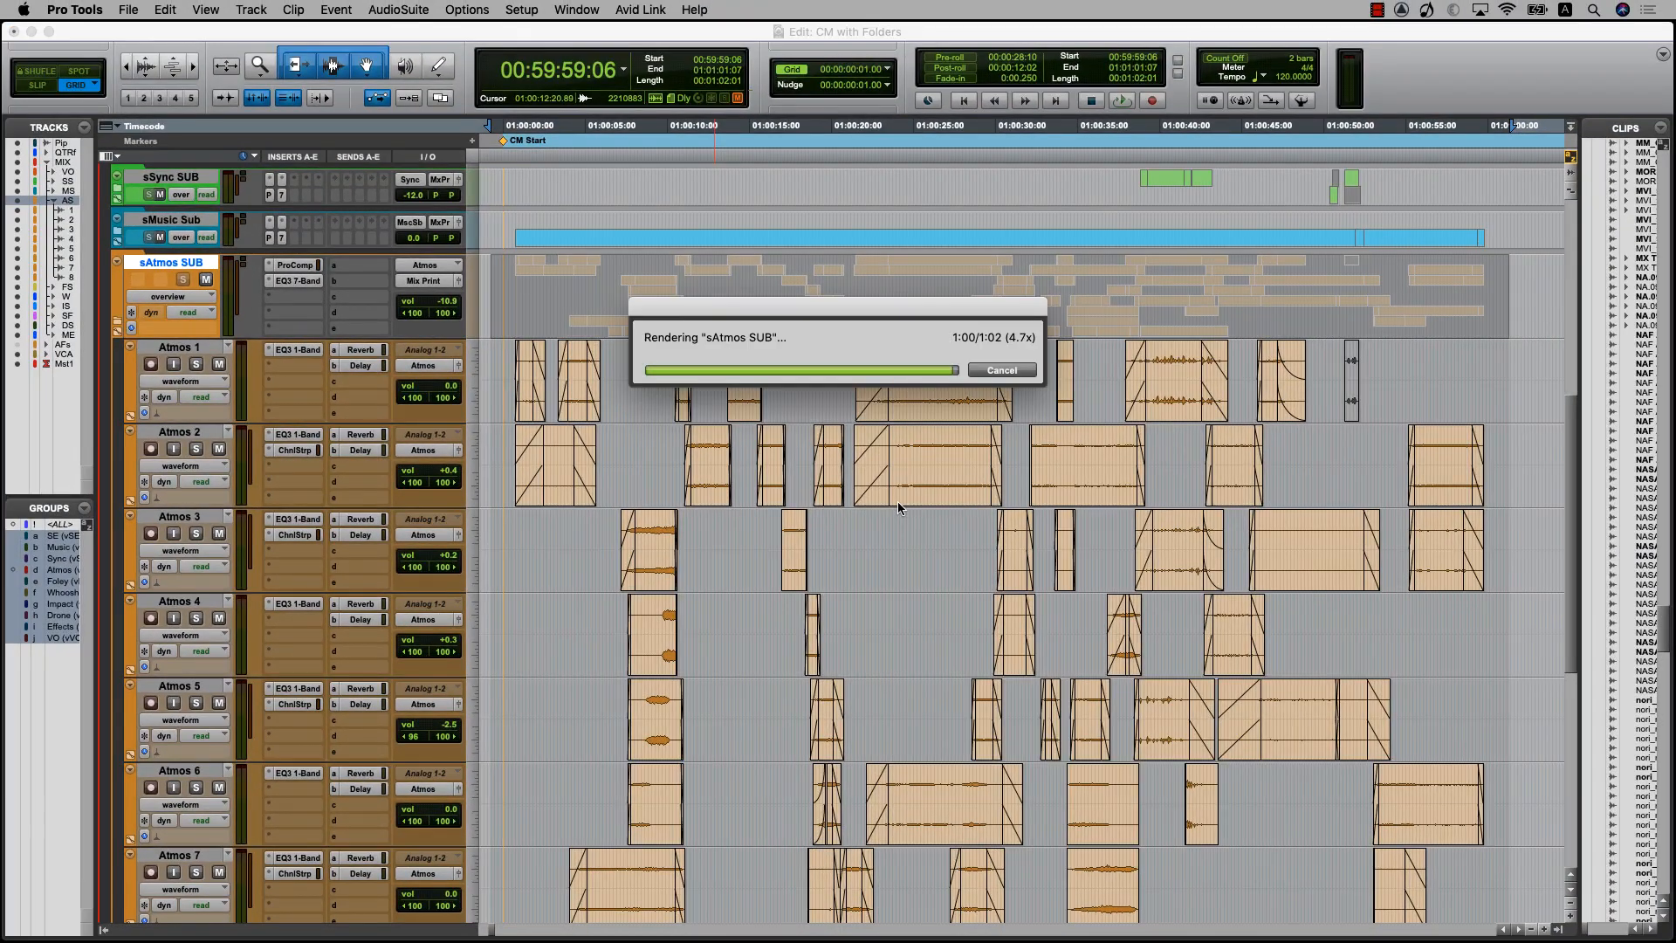